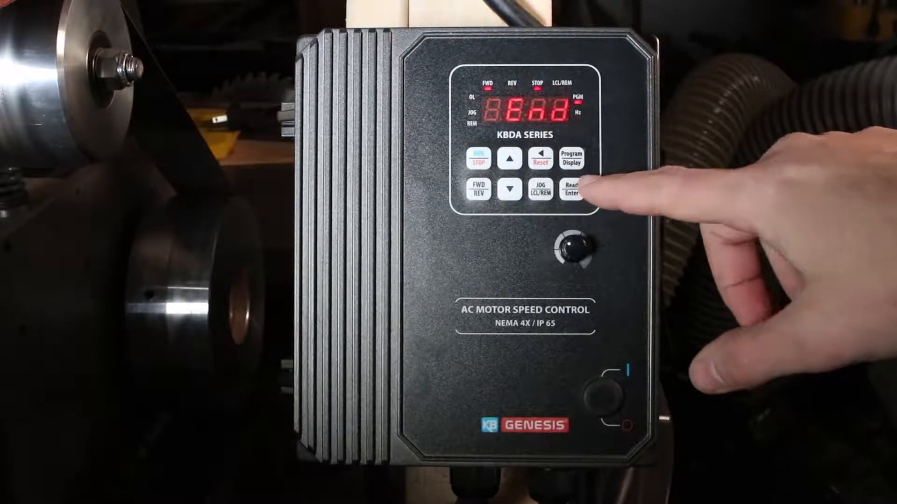
click(570, 193)
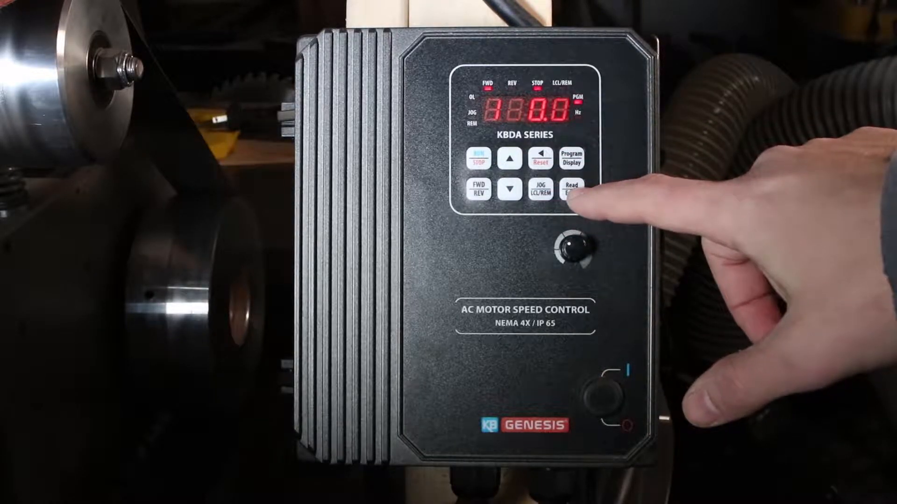
click(571, 191)
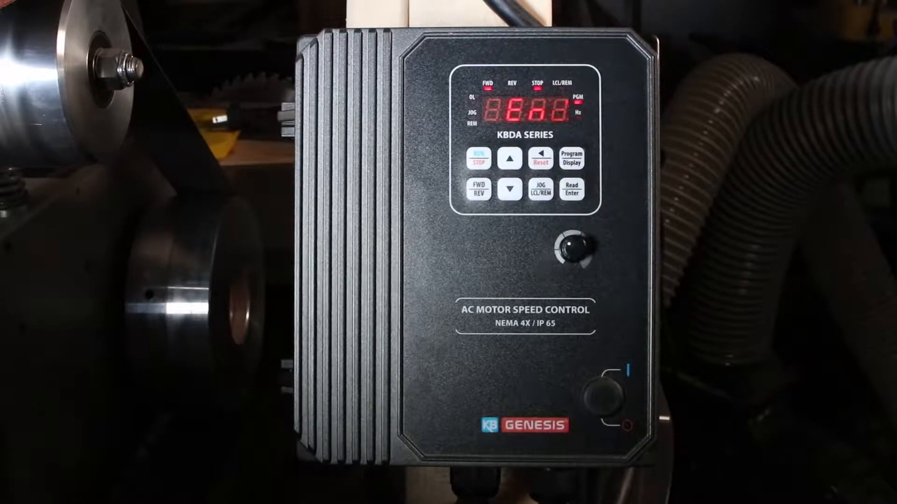